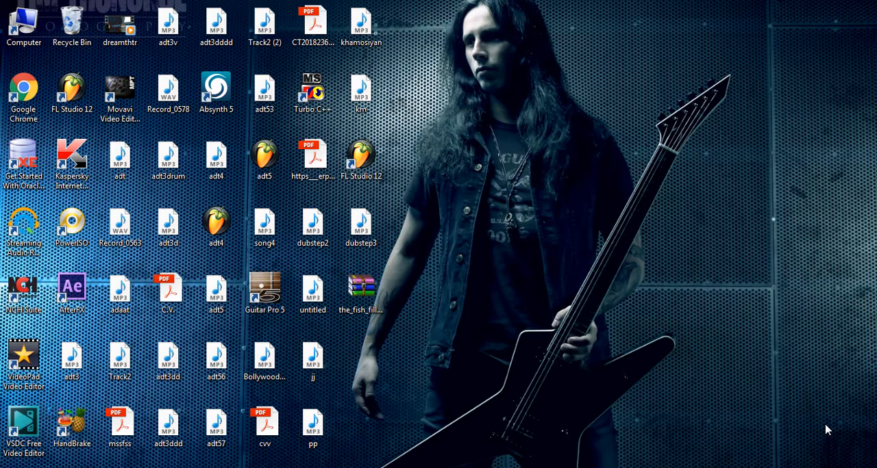
pyautogui.moveTo(457, 323)
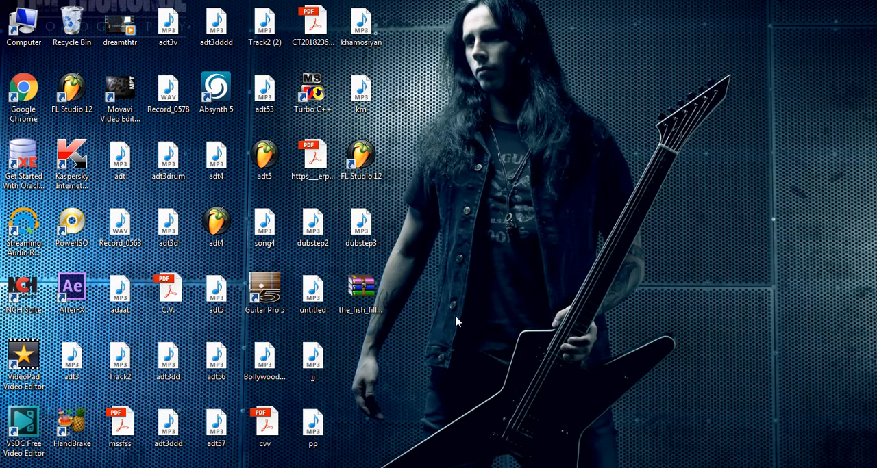
# Open the fish fillets archive, dismiss the license reminders, and select SPITFISH.dll.
pyautogui.click(361, 291)
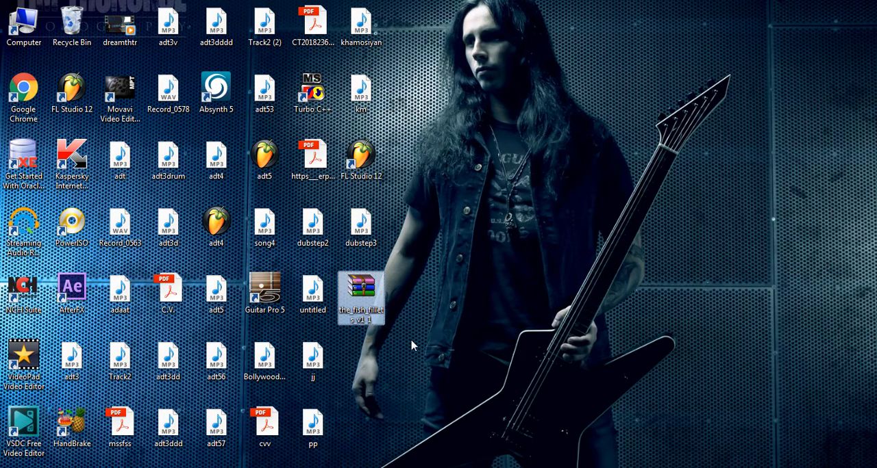
pyautogui.doubleClick(361, 293)
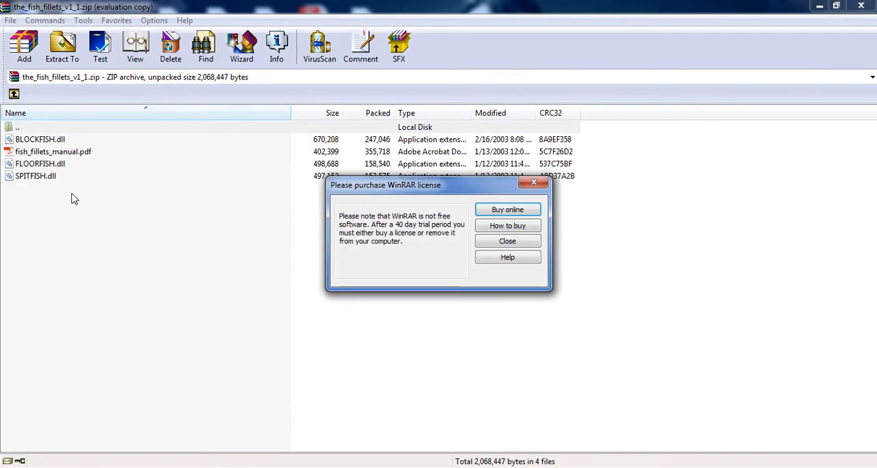
pyautogui.click(507, 241)
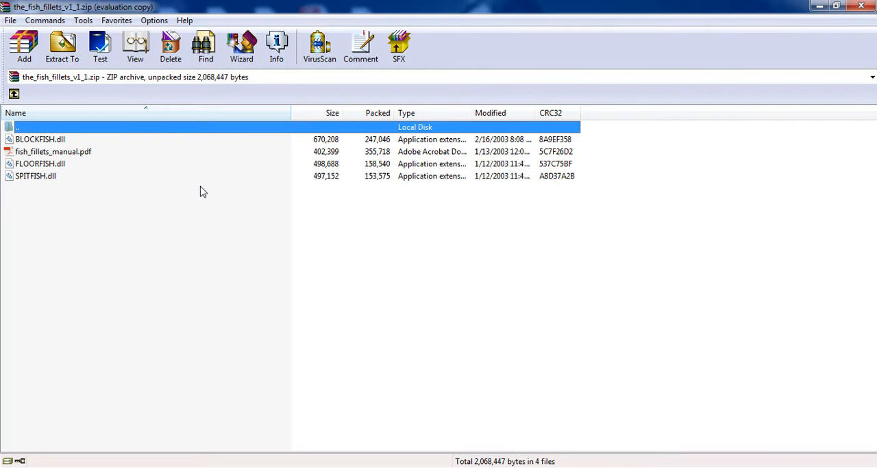
pyautogui.moveTo(75, 179)
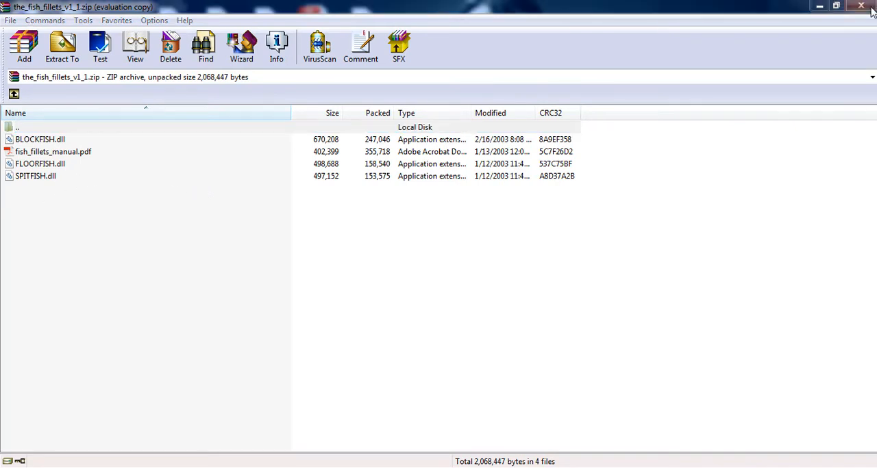
pyautogui.click(860, 6)
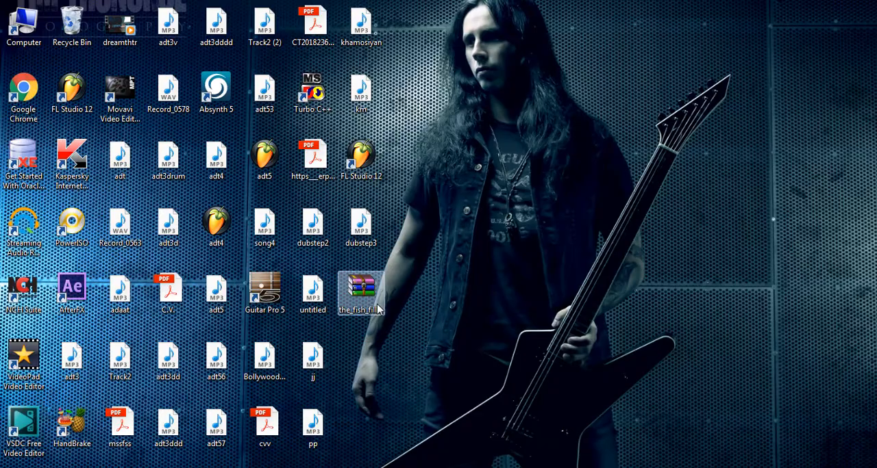
pyautogui.doubleClick(361, 288)
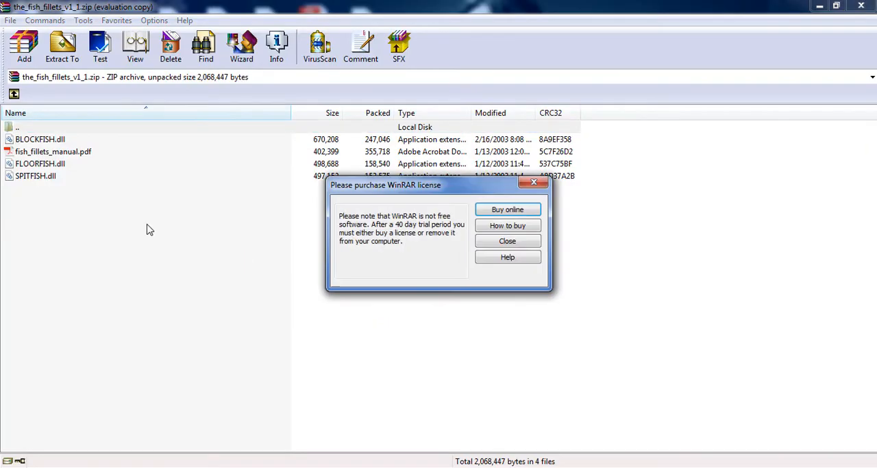
pyautogui.click(507, 241)
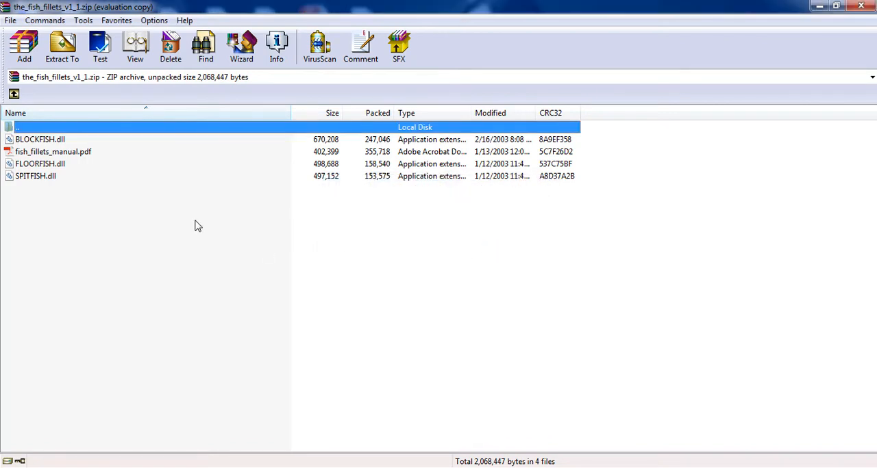
pyautogui.moveTo(57, 190)
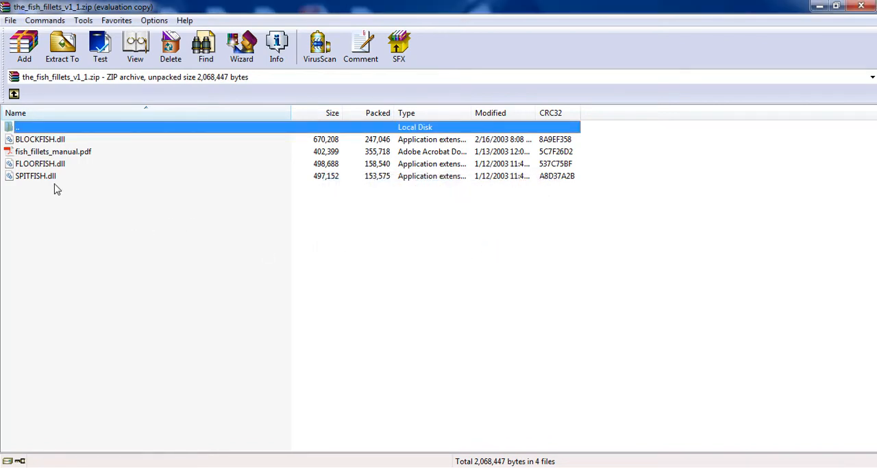
pyautogui.click(34, 176)
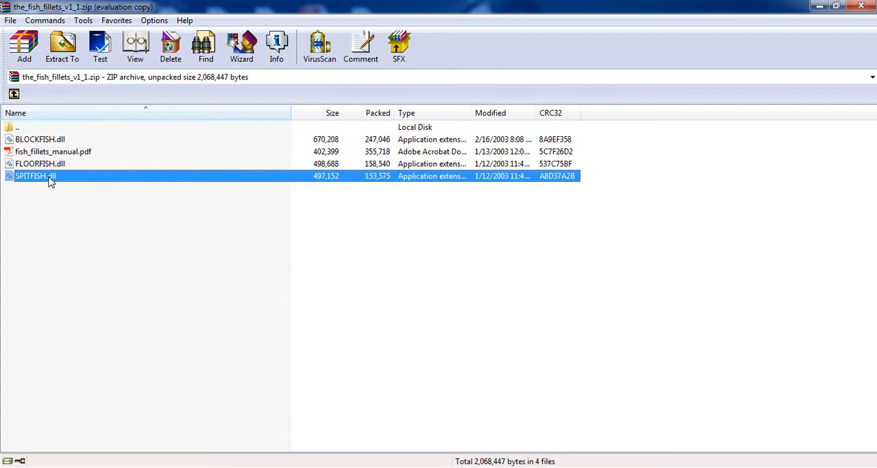
pyautogui.moveTo(62, 48)
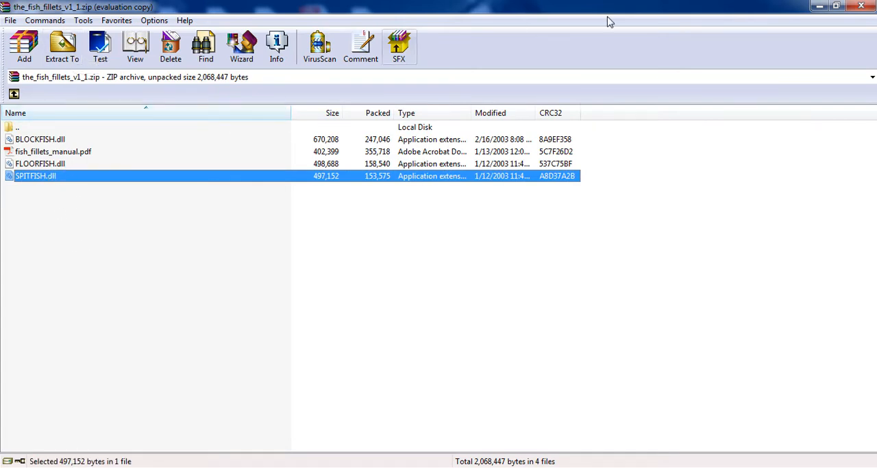
pyautogui.click(40, 163)
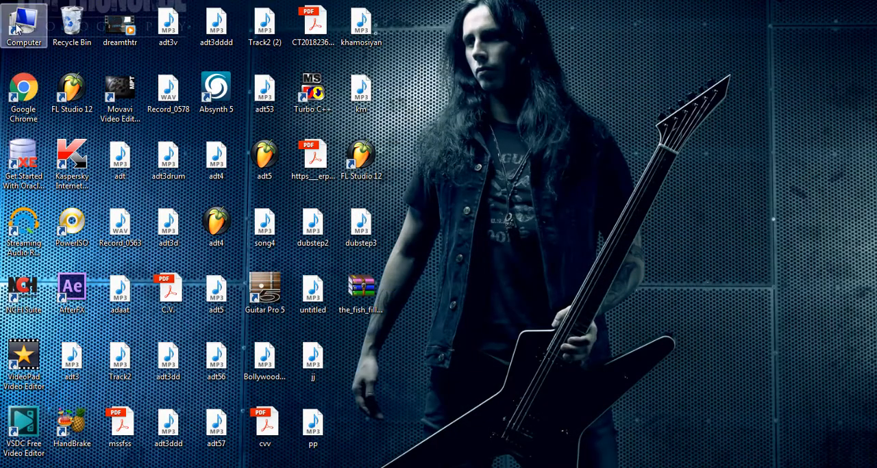
# Browse from Computer into Local Disk (C:) and Program Files, then return to C:.
pyautogui.doubleClick(24, 24)
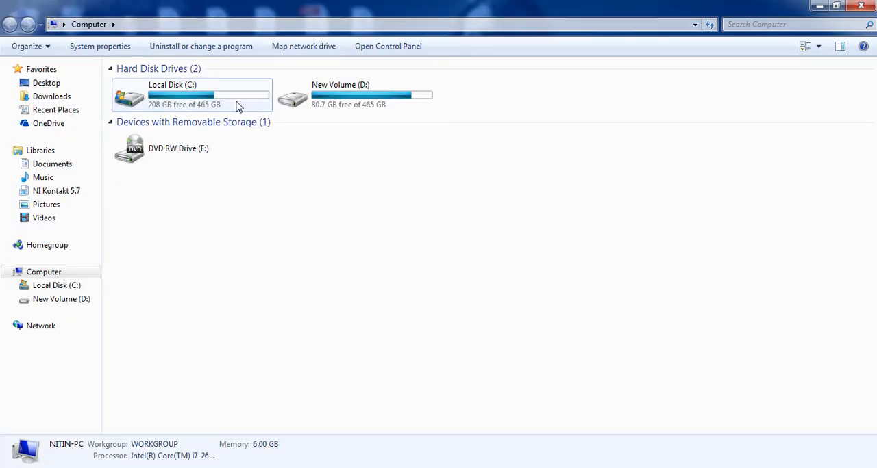
pyautogui.doubleClick(192, 95)
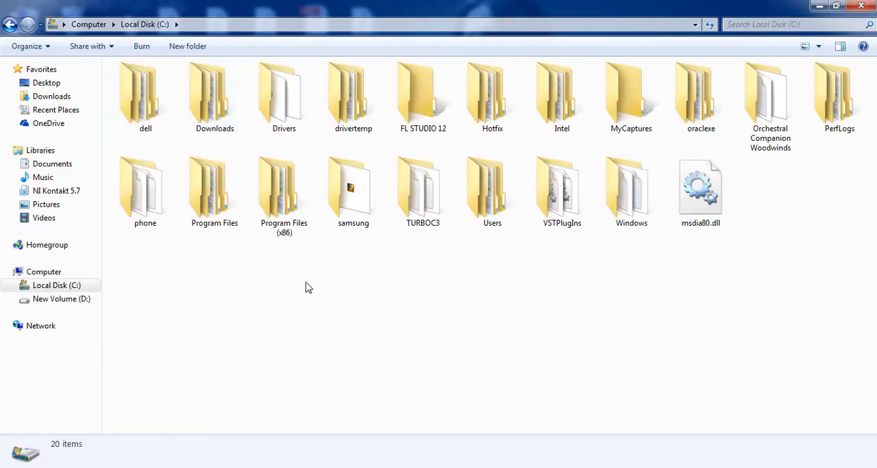
pyautogui.doubleClick(215, 185)
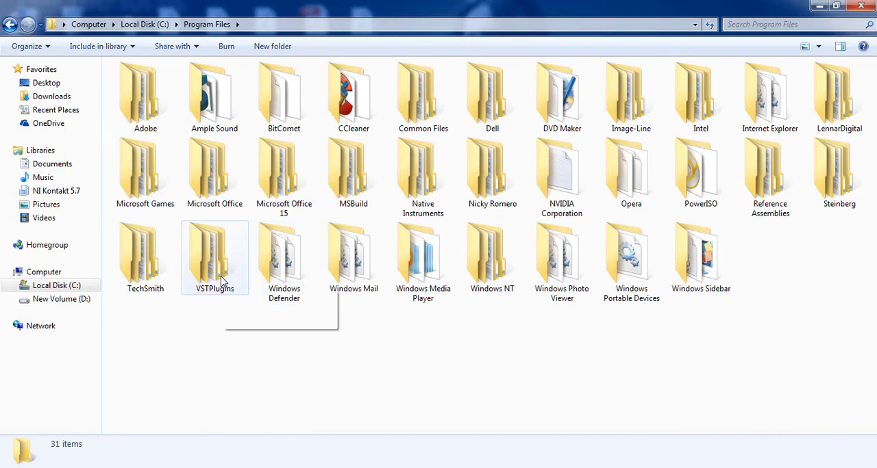
pyautogui.click(215, 257)
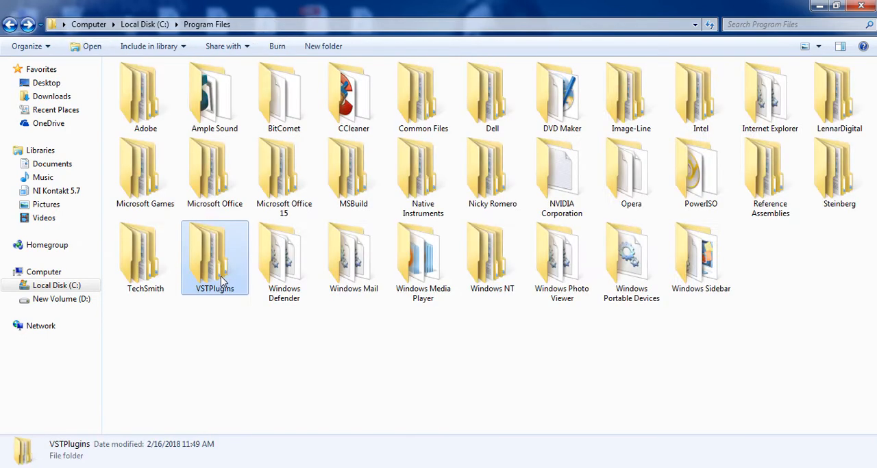
pyautogui.click(258, 327)
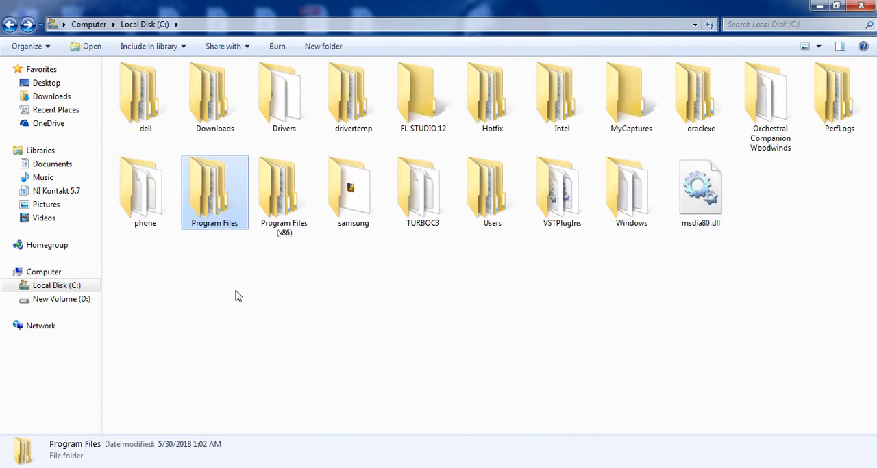
pyautogui.click(235, 296)
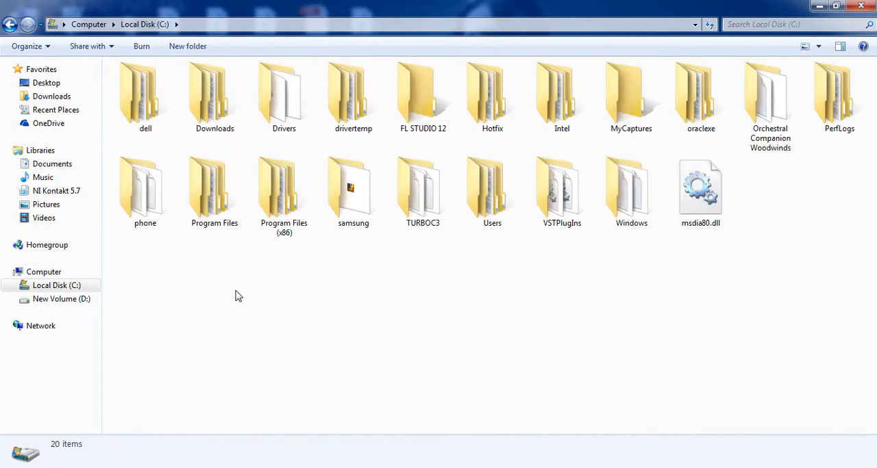
# Open Program Files (x86) and then its VstPlugins folder.
pyautogui.click(283, 191)
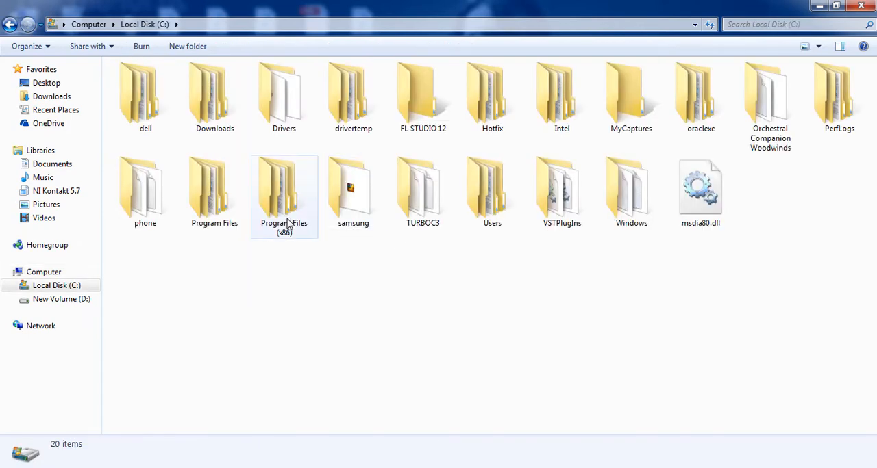
pyautogui.doubleClick(284, 185)
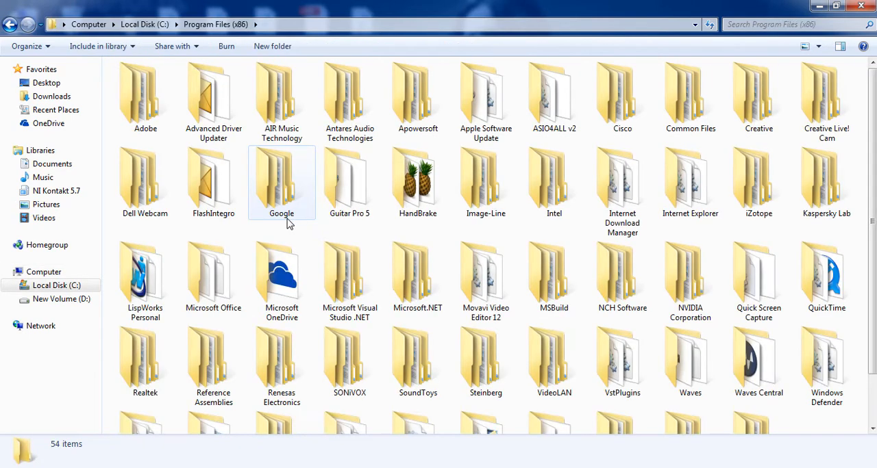
pyautogui.click(349, 362)
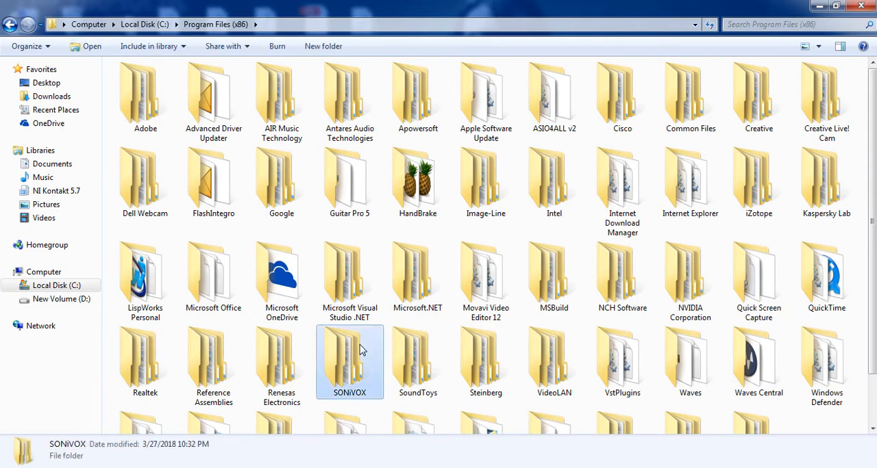
pyautogui.click(554, 361)
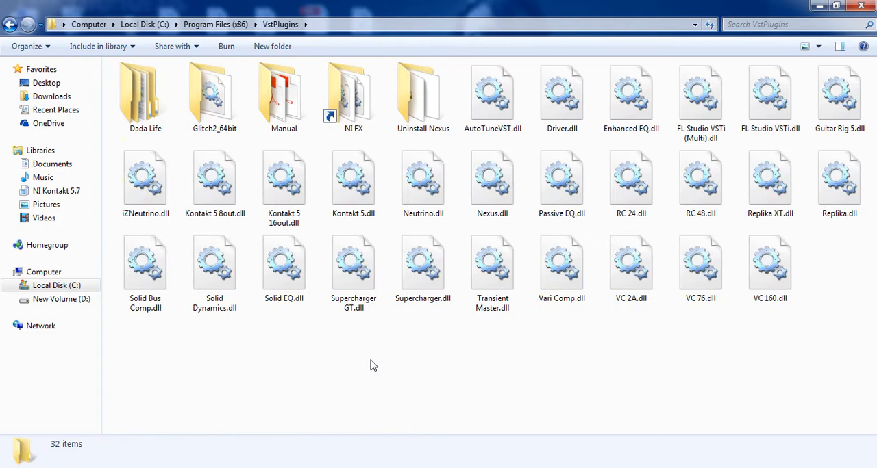
pyautogui.moveTo(380, 370)
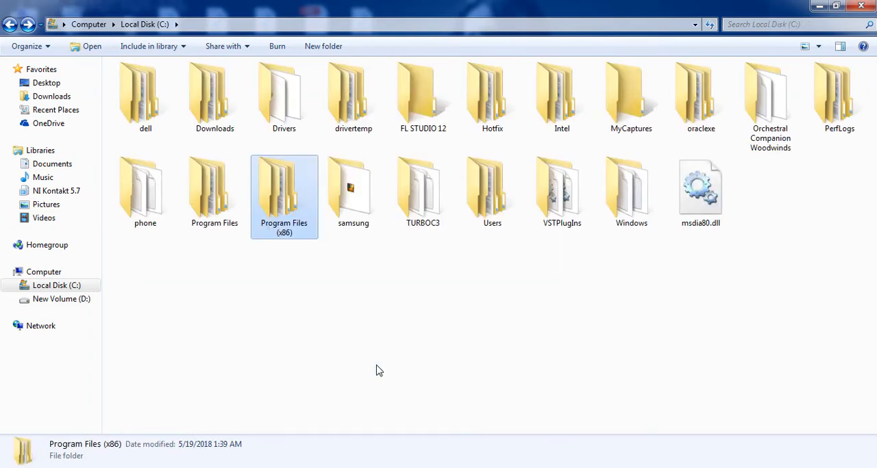
# Navigate back to the C drive and open Program Files (x86).
pyautogui.click(353, 192)
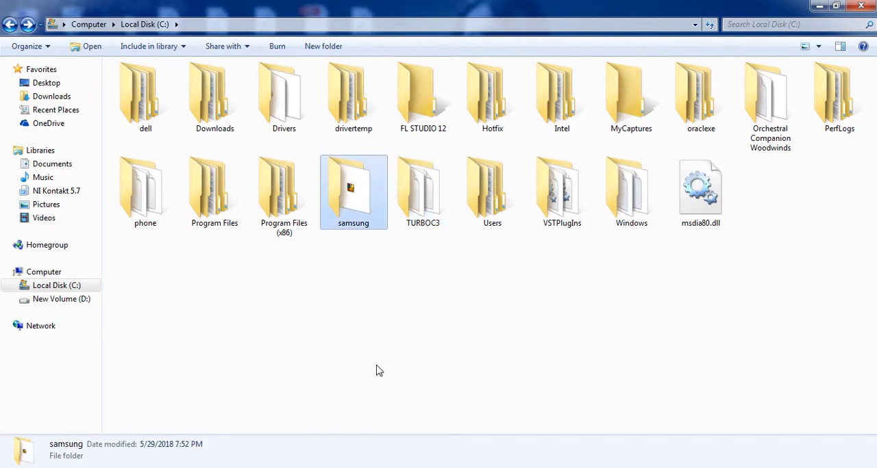
pyautogui.click(423, 192)
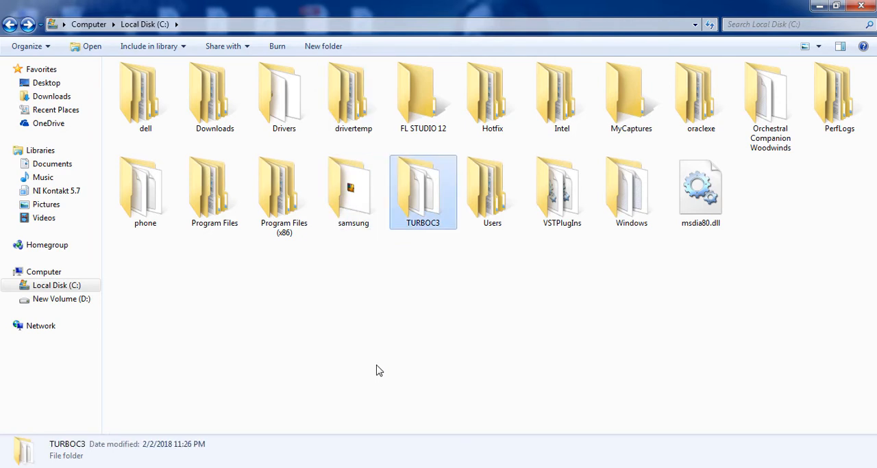
pyautogui.click(352, 191)
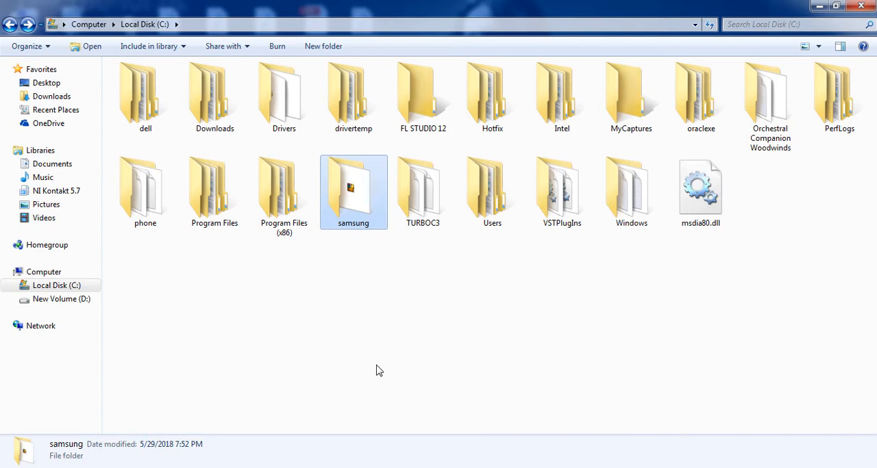
pyautogui.click(423, 96)
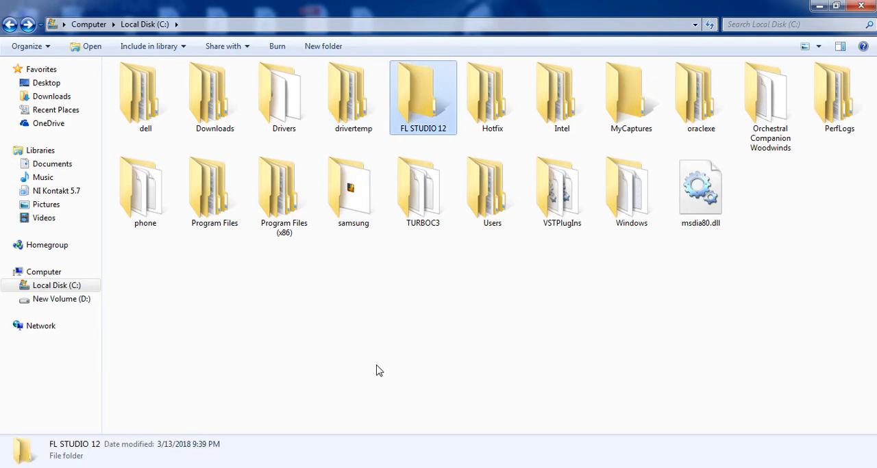
pyautogui.click(422, 192)
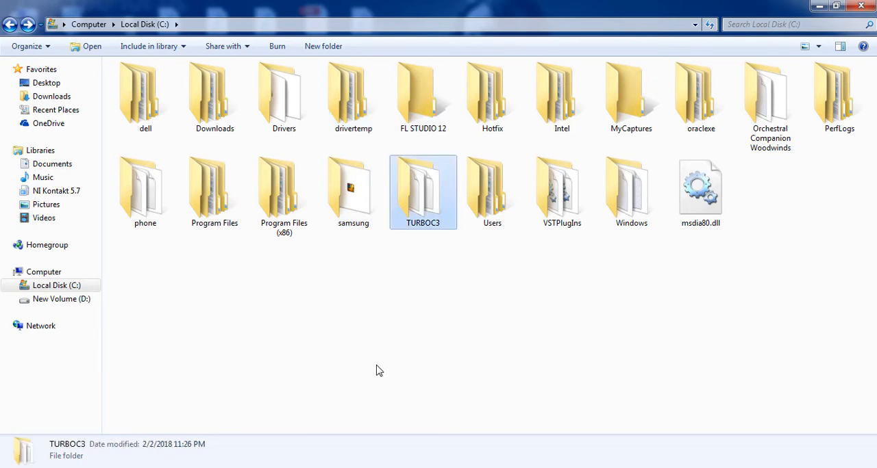
pyautogui.doubleClick(423, 93)
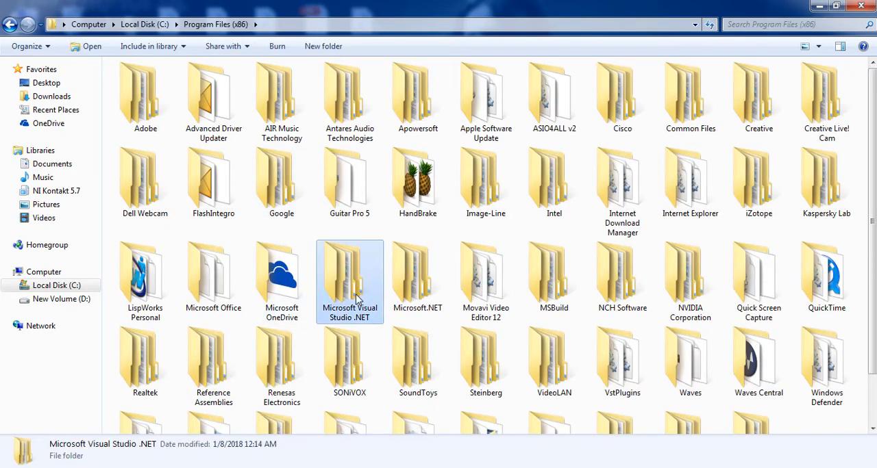
# Open Image-Line > FL Studio 20 > Plugins > VST and scroll its plugin list.
pyautogui.doubleClick(485, 178)
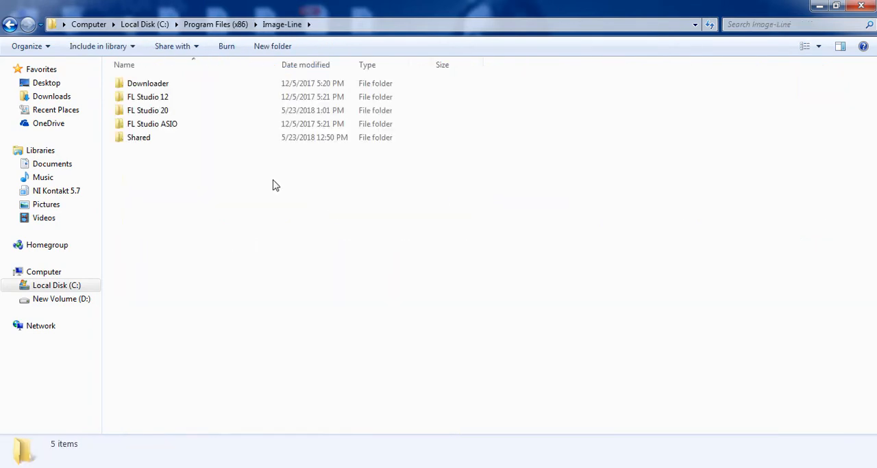
pyautogui.doubleClick(148, 110)
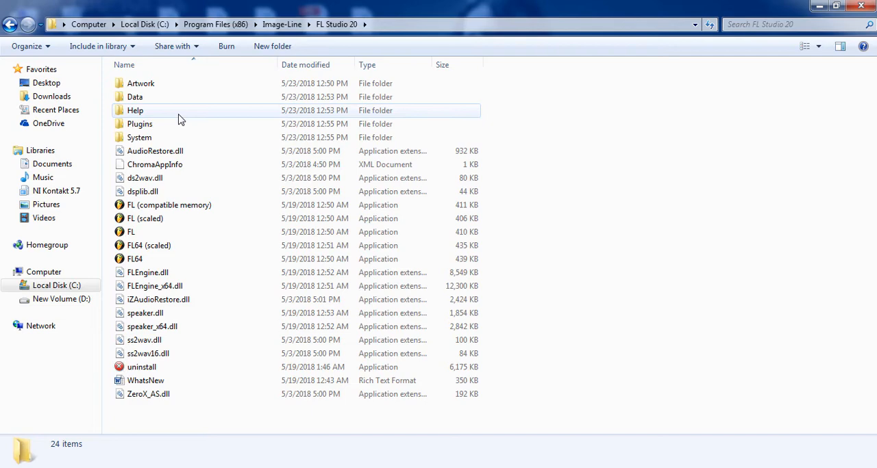
pyautogui.doubleClick(140, 124)
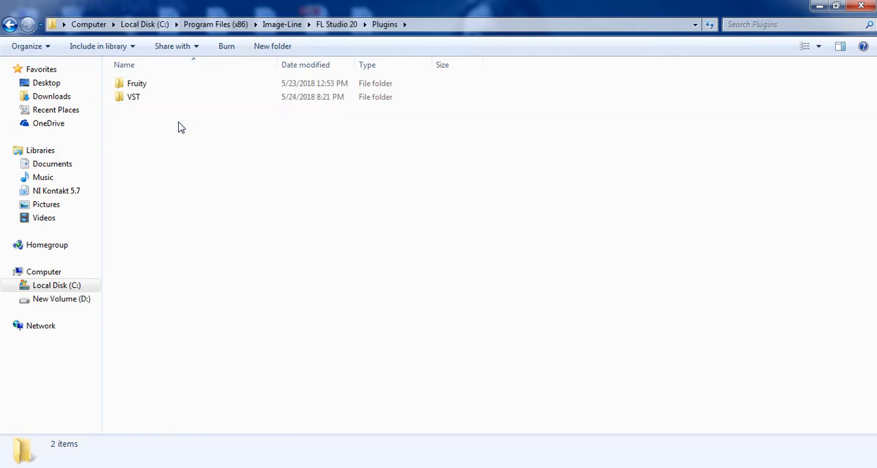
pyautogui.doubleClick(134, 97)
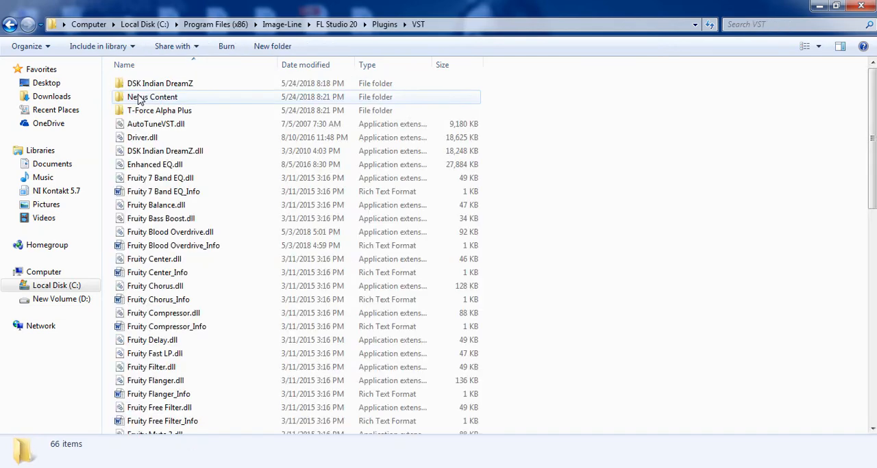
pyautogui.click(599, 221)
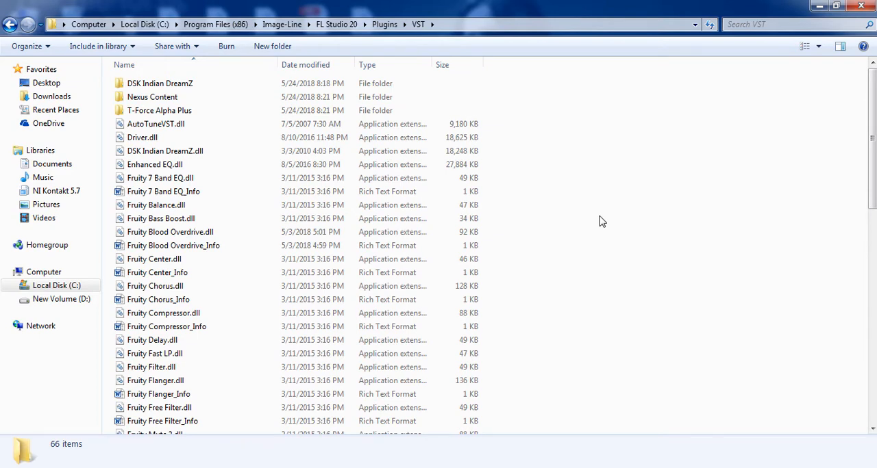
pyautogui.scroll(-3)
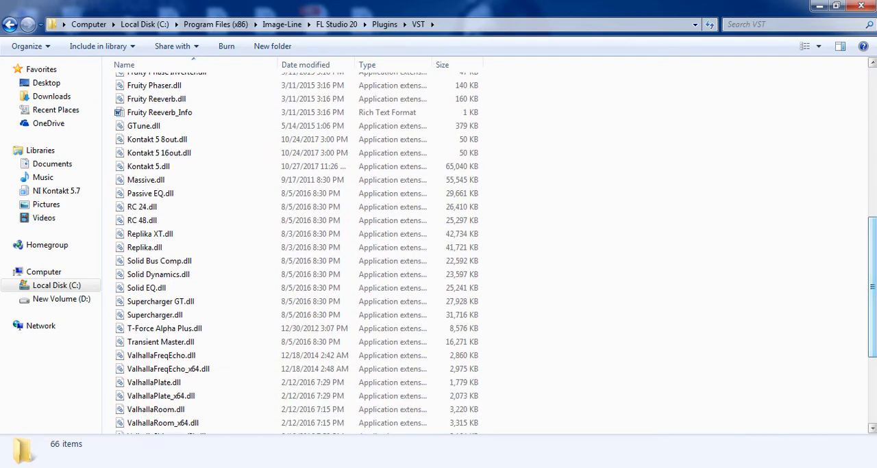
pyautogui.moveTo(717, 126)
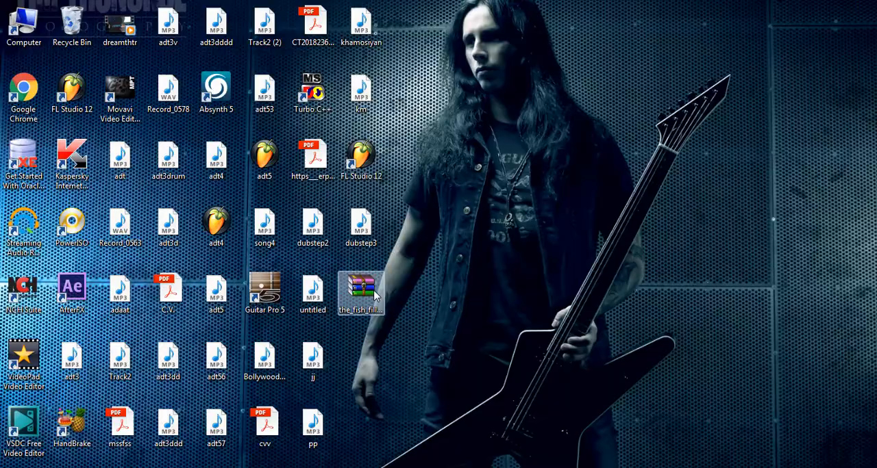
# Reopen the fish fillets zip, select SPITFISH.dll, and bring up Extract To settings.
pyautogui.doubleClick(361, 288)
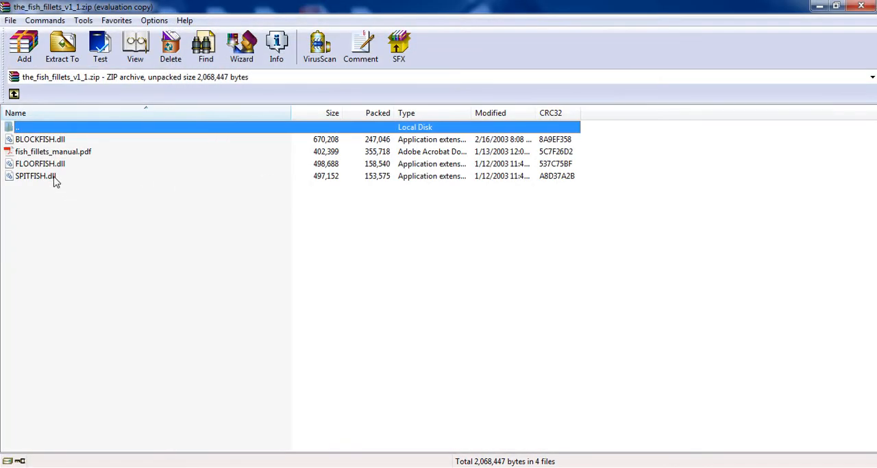
pyautogui.click(35, 176)
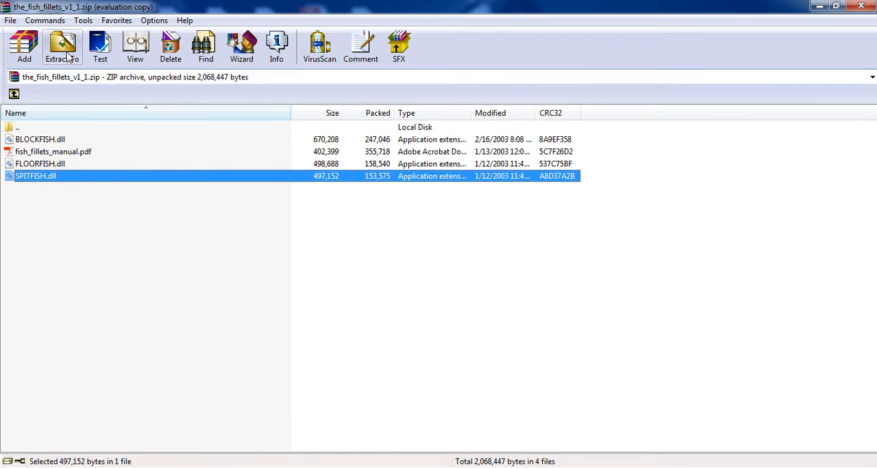
pyautogui.click(62, 47)
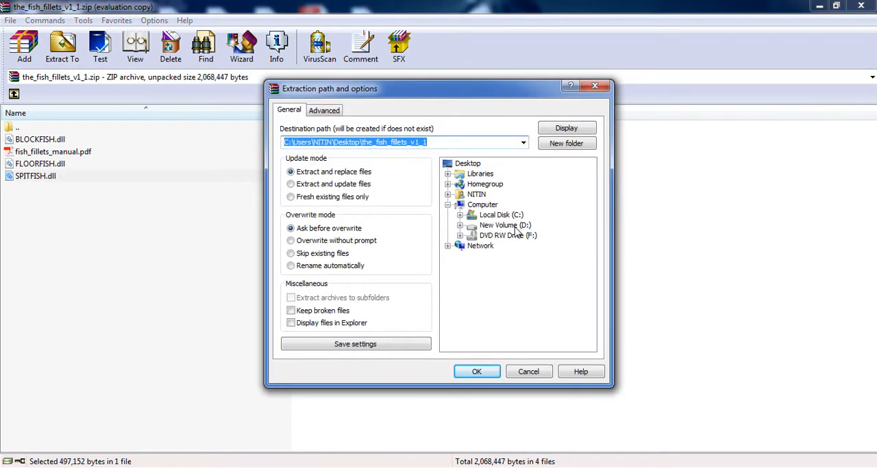
# Set the destination to C: > Program Files (x86) > Image-Line > FL Studio 20 > Plugins > VST and extract.
pyautogui.click(500, 214)
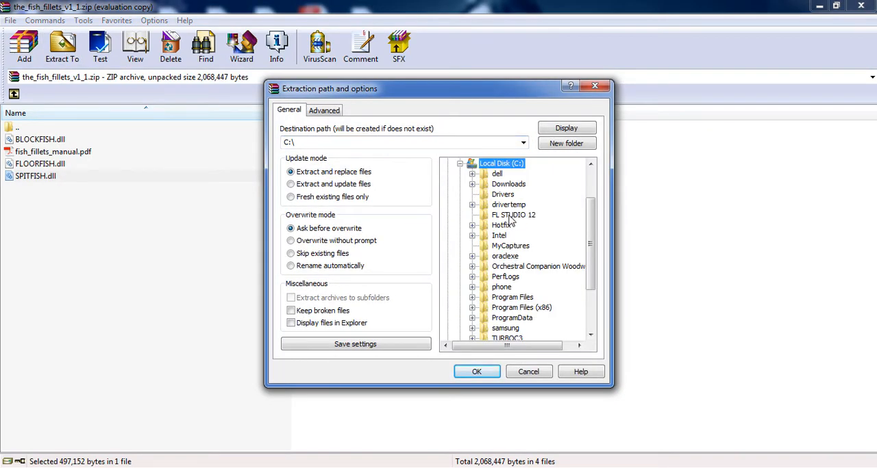
pyautogui.click(514, 214)
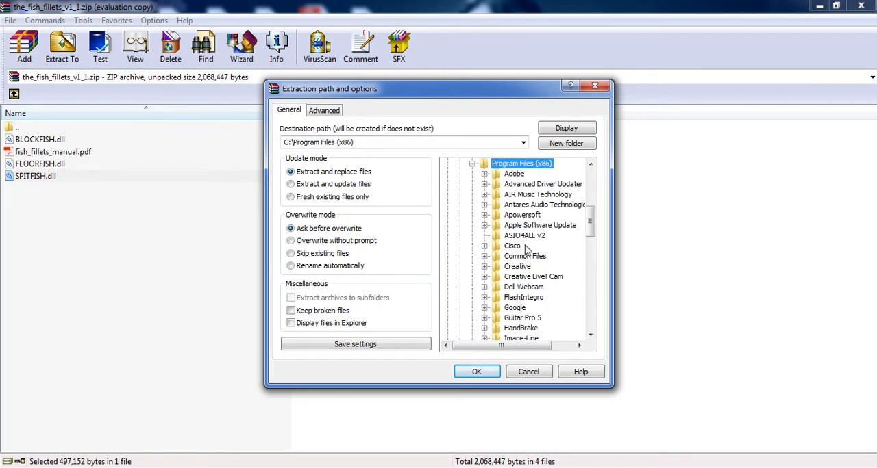
pyautogui.click(522, 318)
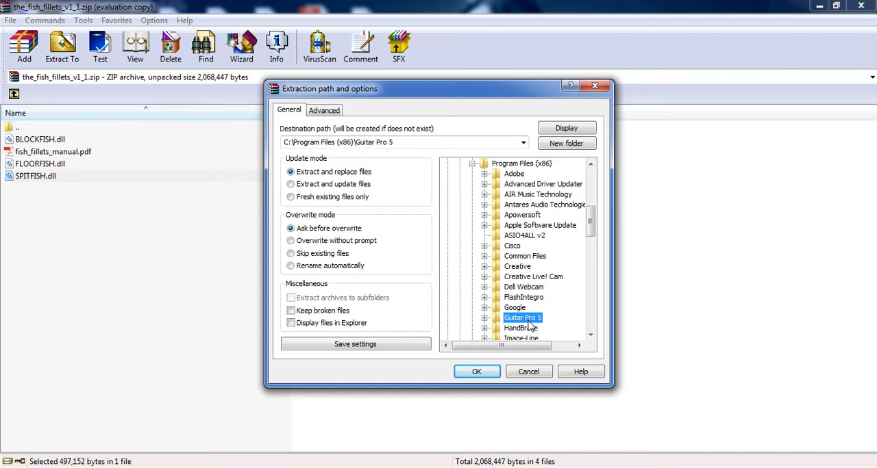
pyautogui.scroll(-3)
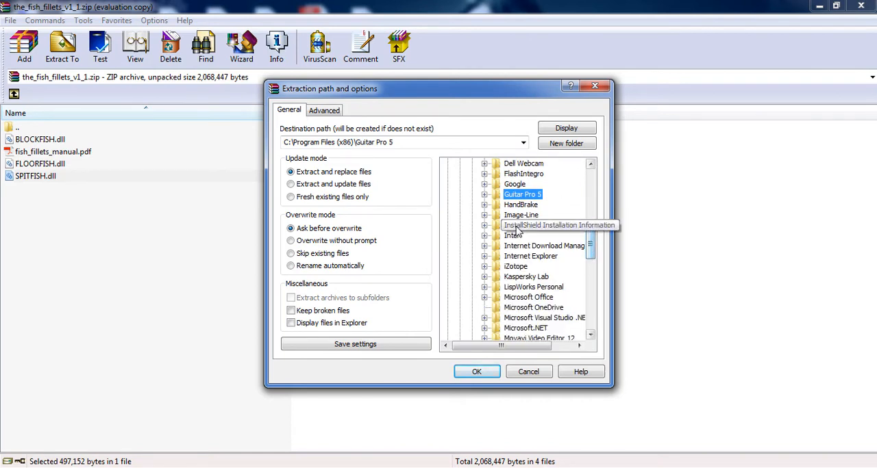
pyautogui.click(521, 214)
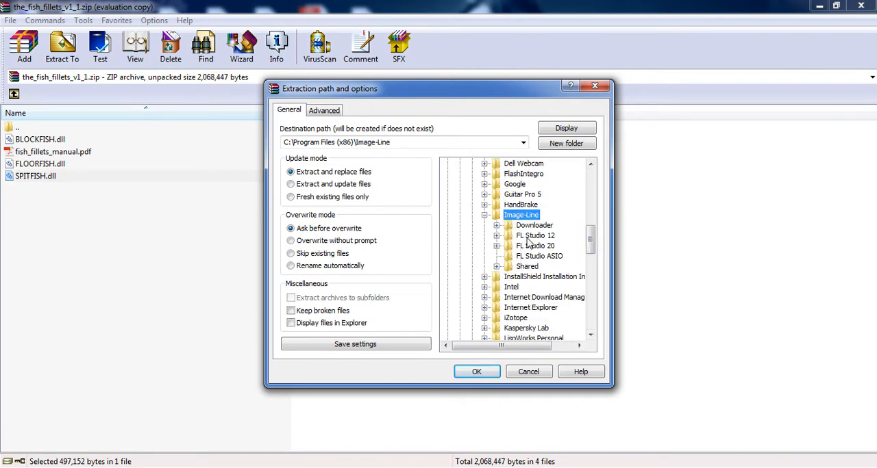
pyautogui.click(536, 245)
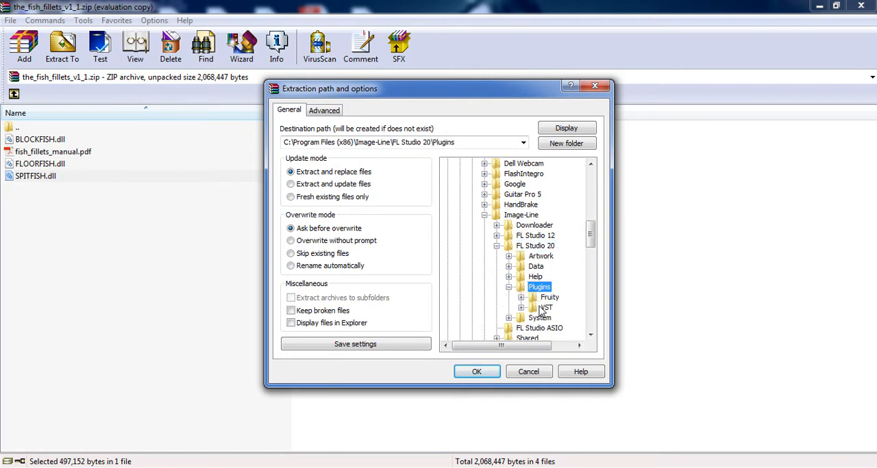
pyautogui.click(546, 307)
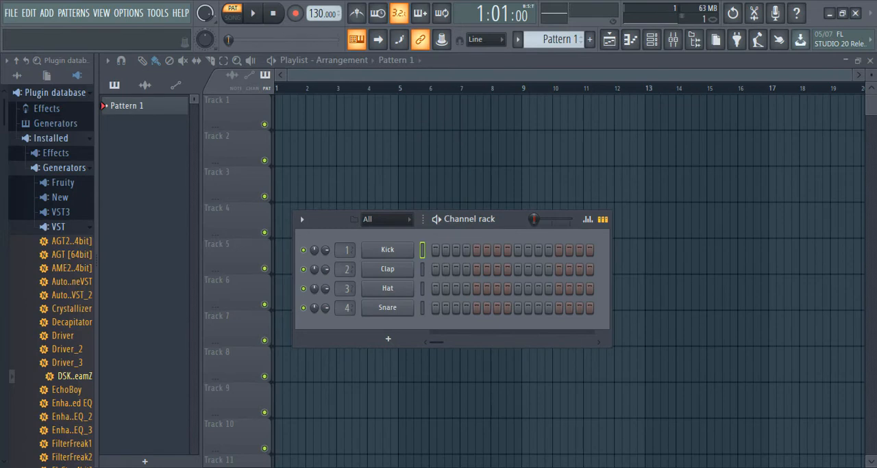
# Run Refresh plugin list (fast scan) from the Browser options menu.
pyautogui.click(18, 75)
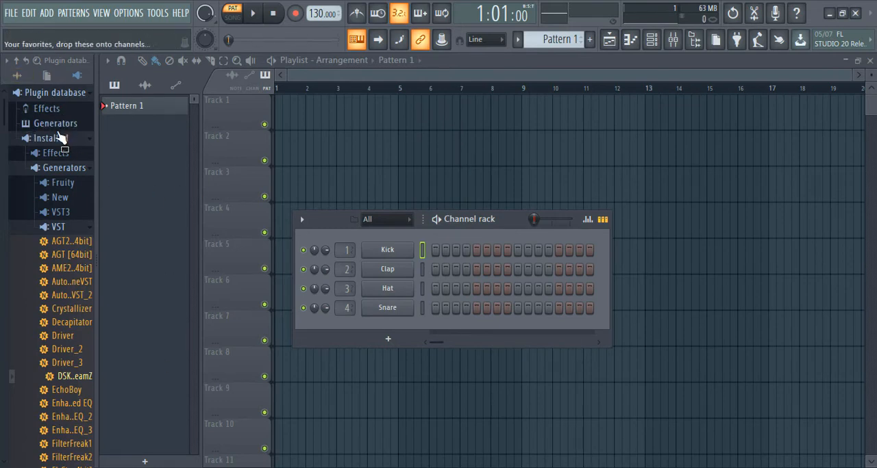
pyautogui.click(17, 75)
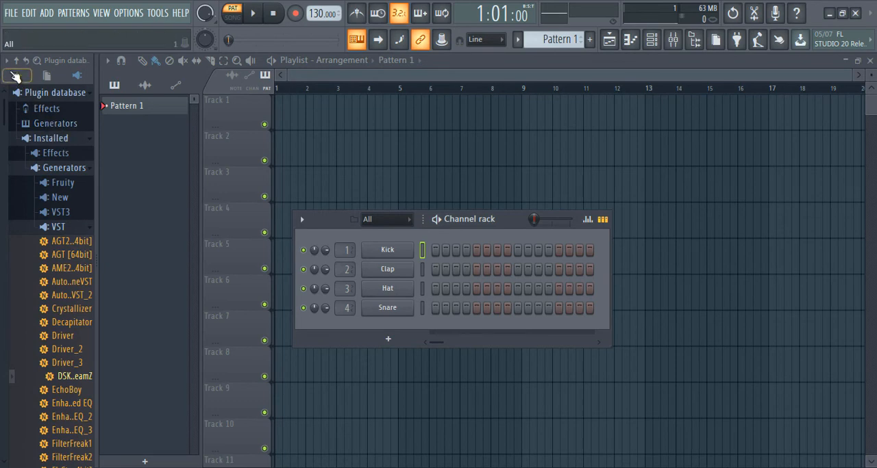
pyautogui.click(7, 61)
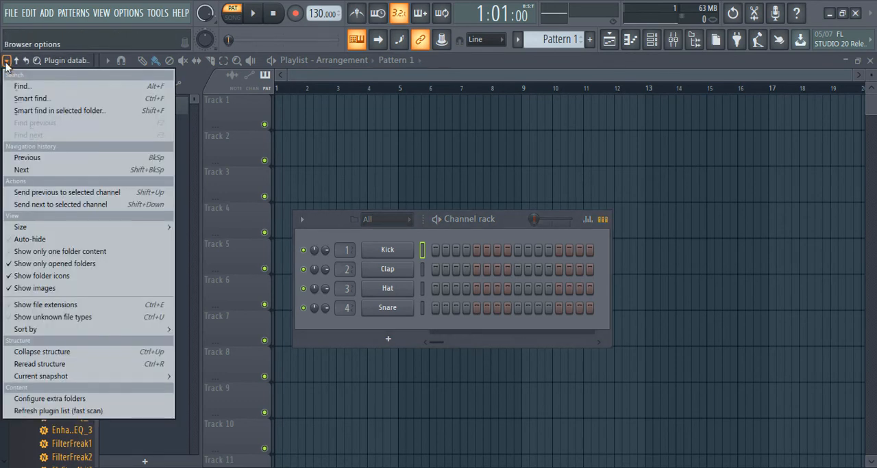
pyautogui.moveTo(68, 411)
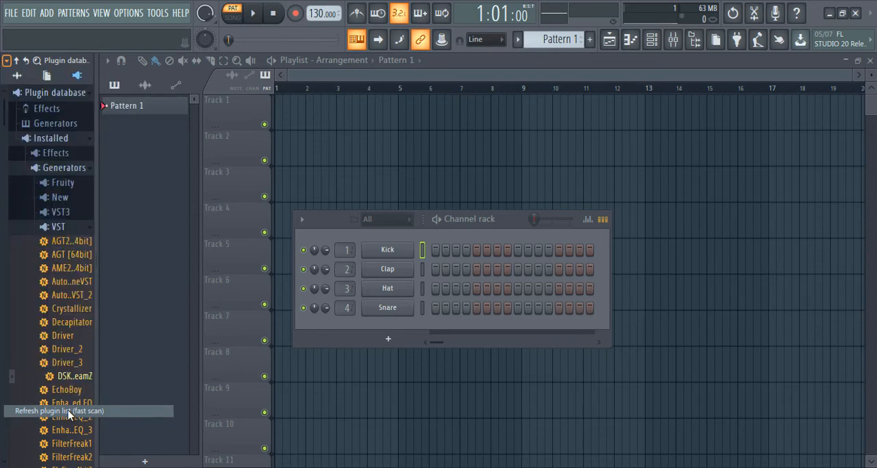
pyautogui.click(67, 410)
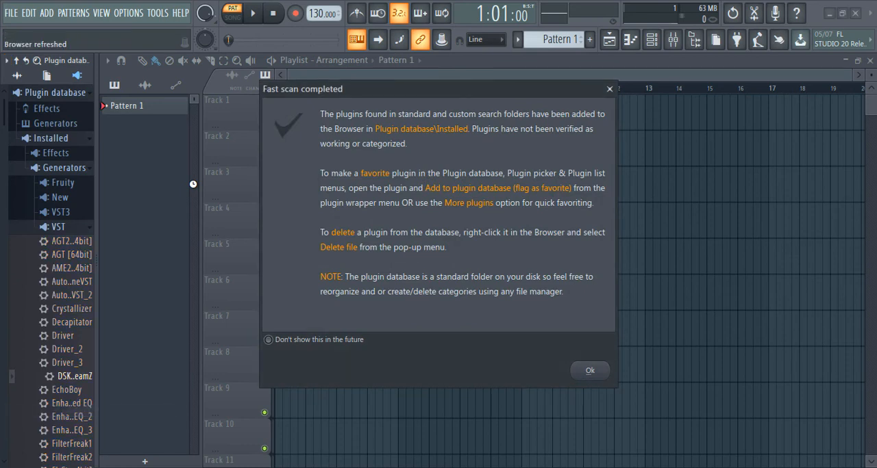
# Dismiss the Fast scan completed report.
pyautogui.click(589, 370)
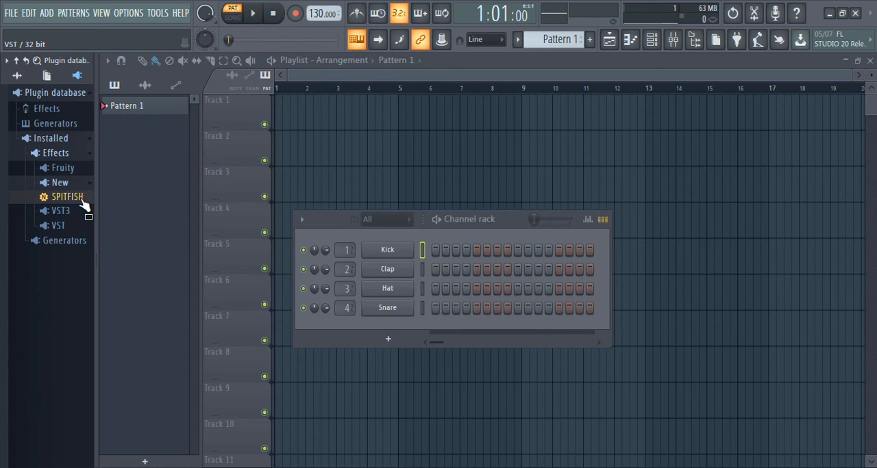
# Add SPITFISH from the plugin database to mixer Insert 1, then close its window.
pyautogui.click(61, 210)
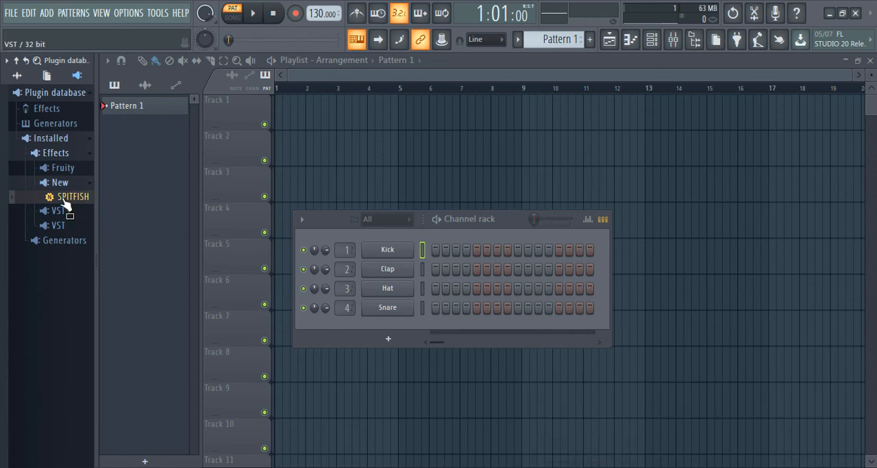
pyautogui.click(672, 39)
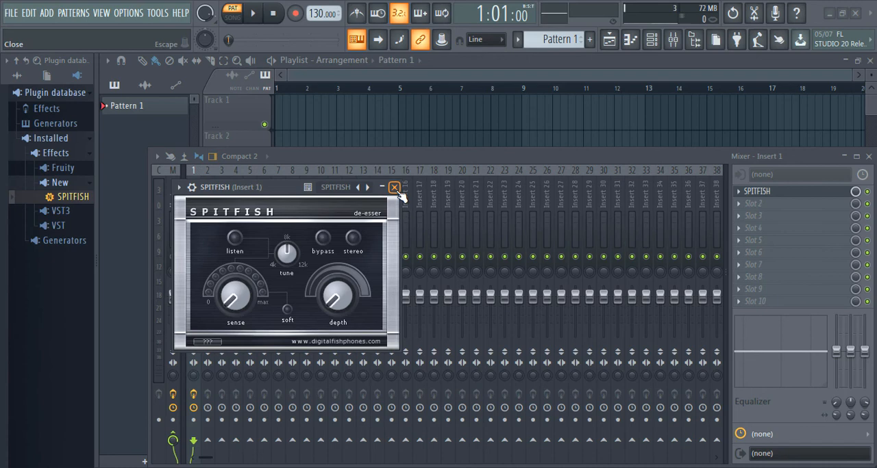
pyautogui.click(393, 187)
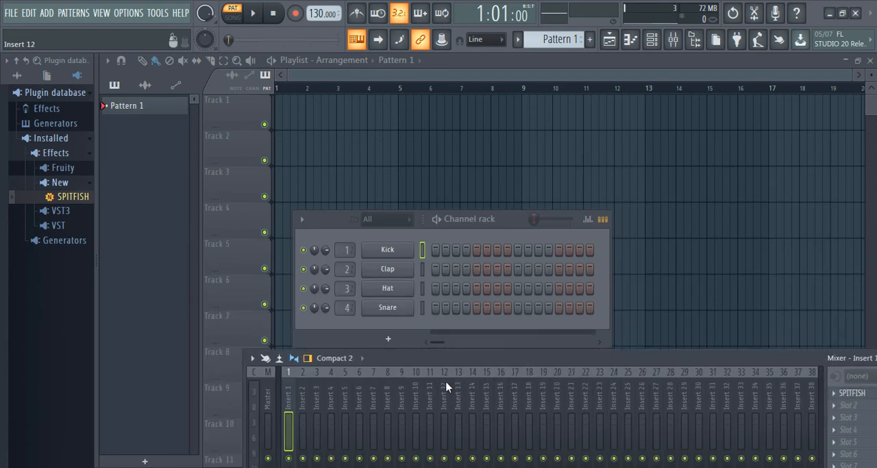